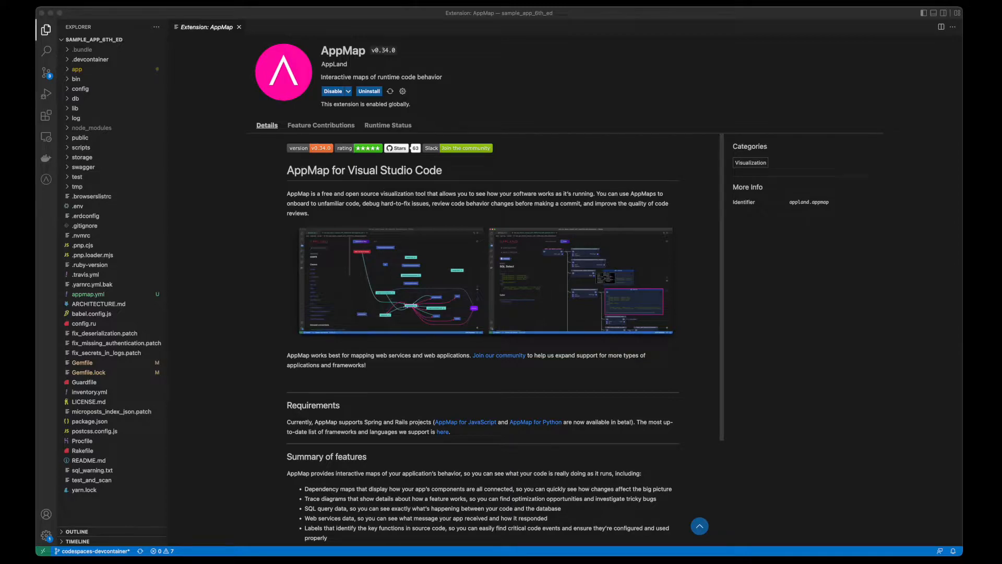
mouse_move(163, 56)
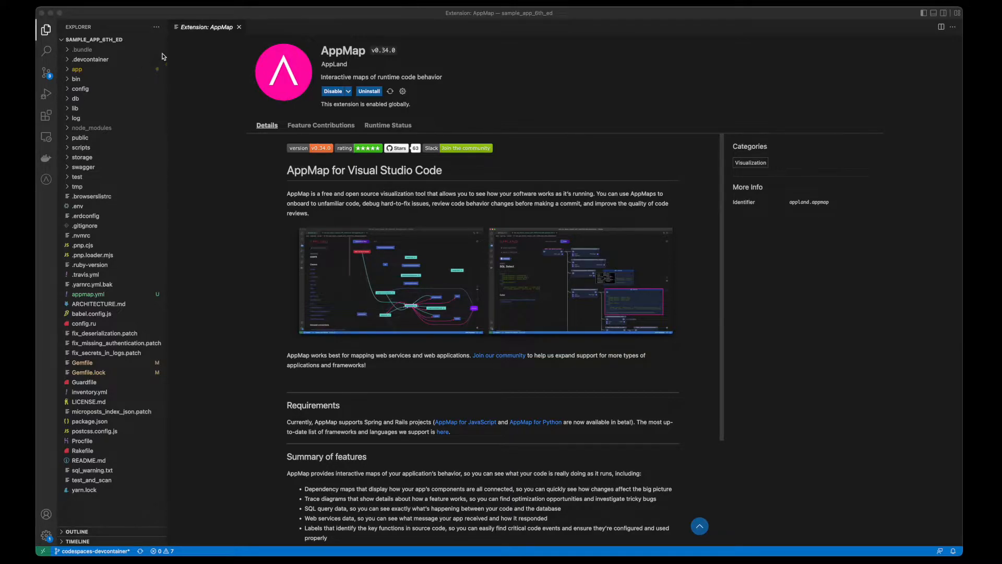
Close the Extension: AppMap page and view the Gemfile with its appmap gem
left_click(239, 27)
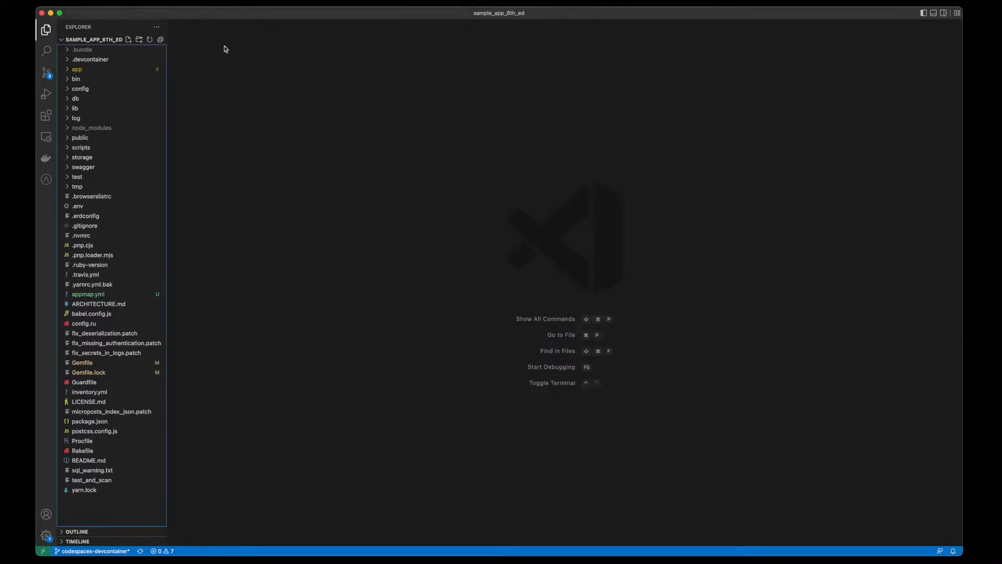
mouse_move(98, 363)
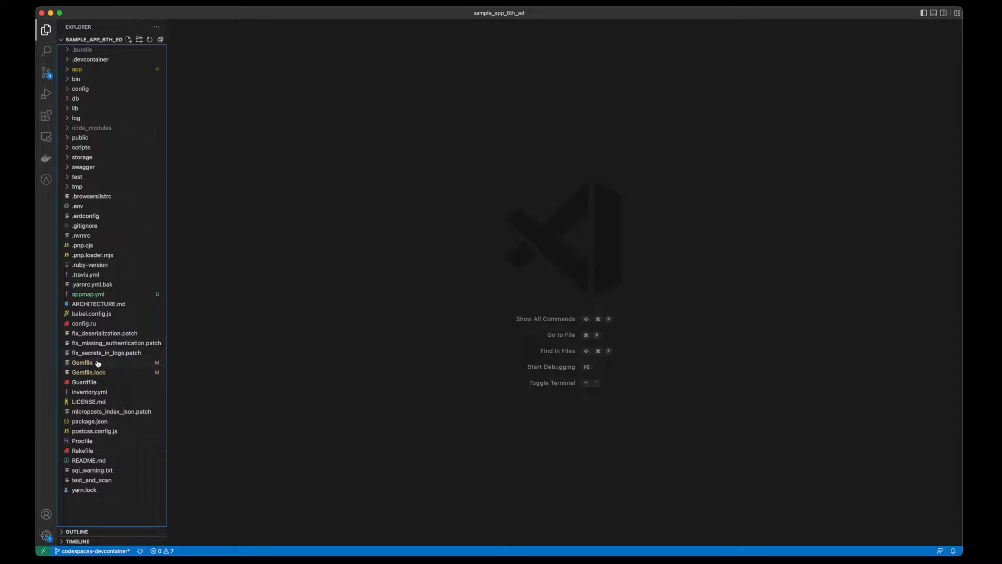
left_click(82, 362)
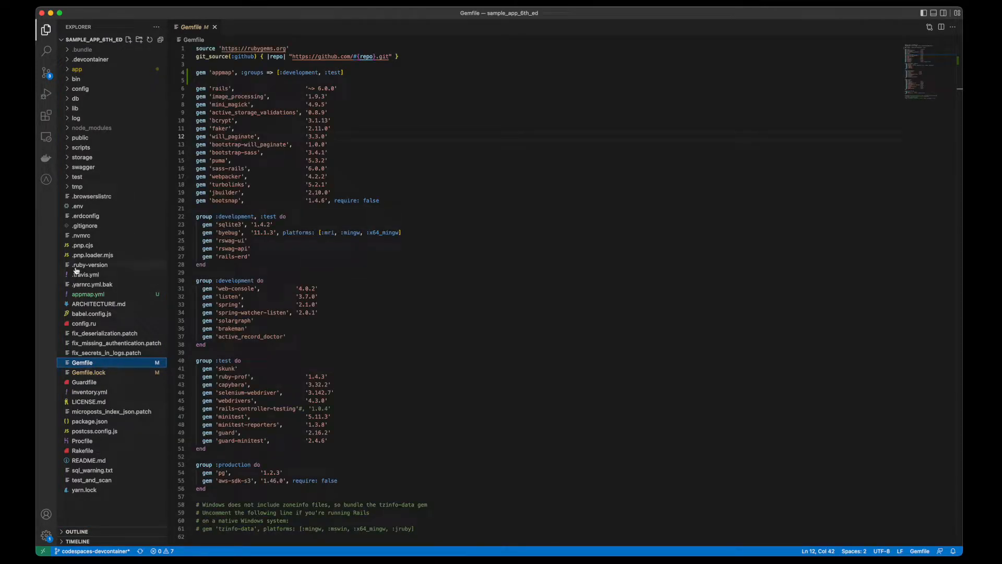
mouse_move(46, 157)
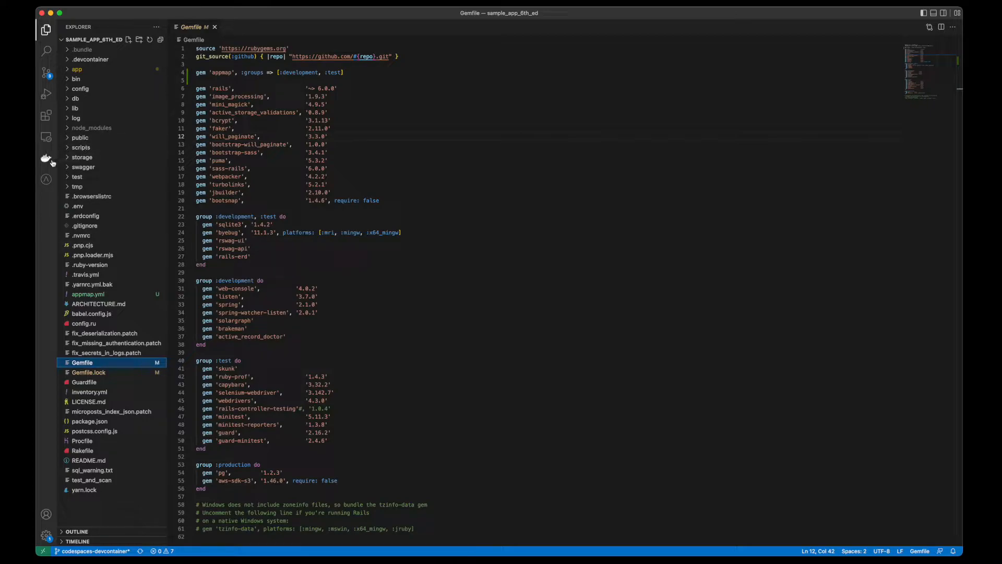
Bring up the AppMaps list and scroll to the Following followers page map
left_click(45, 165)
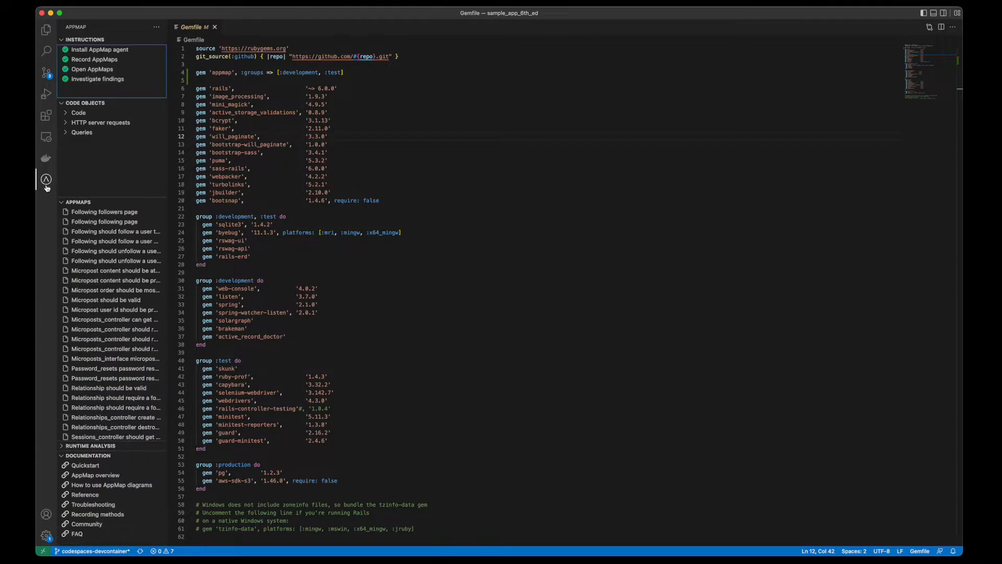
mouse_move(94, 211)
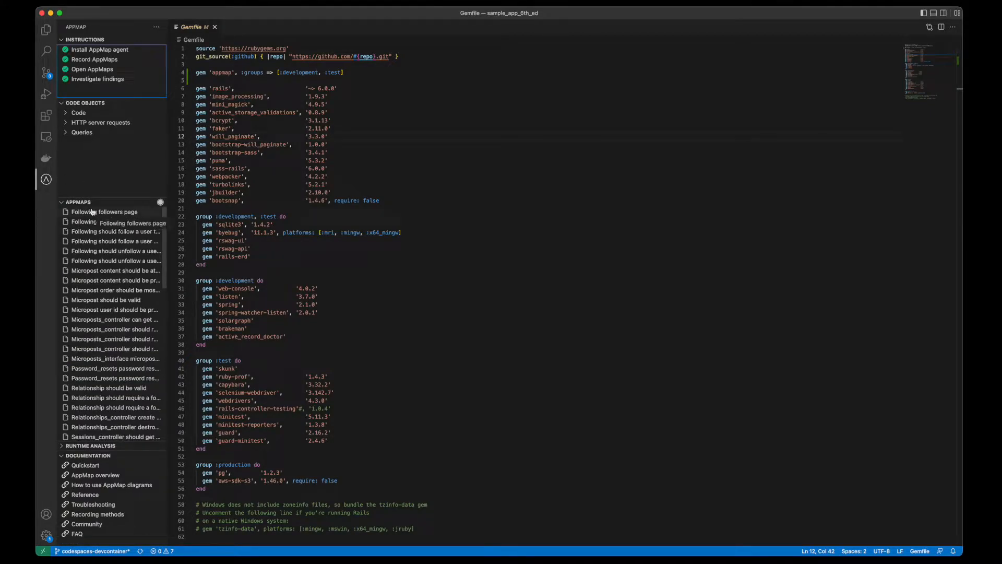
scroll("down", 3)
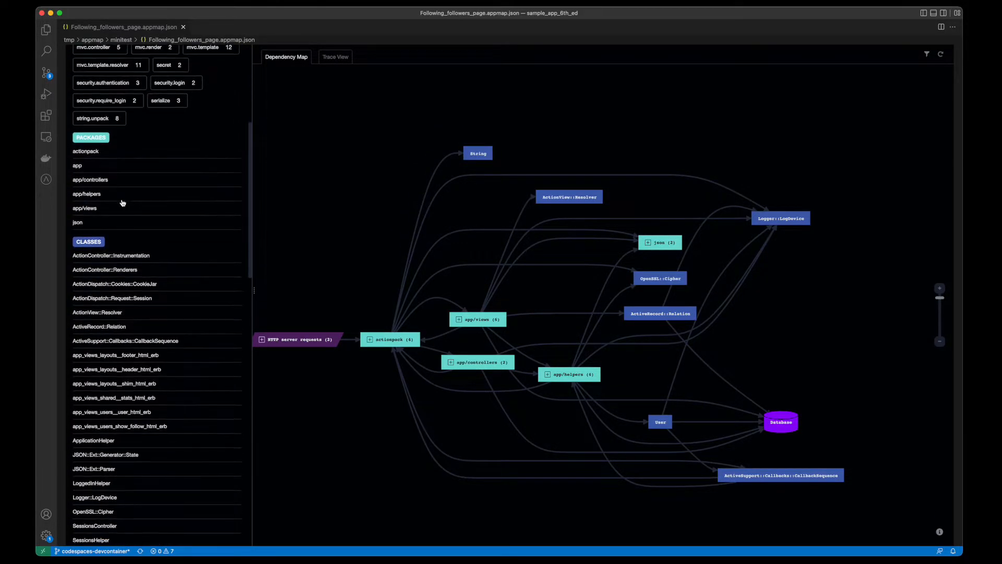
scroll("down", 3)
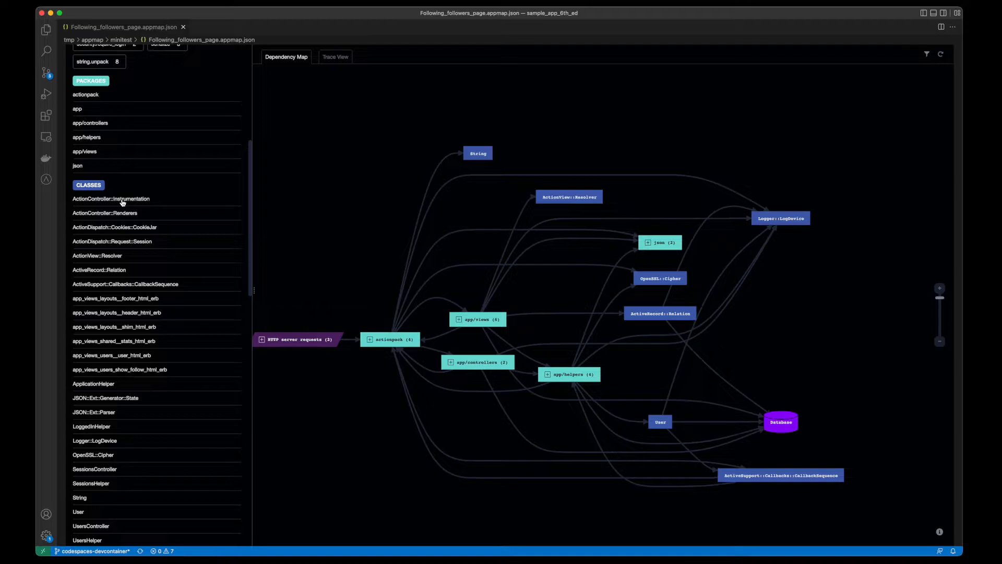
mouse_move(147, 203)
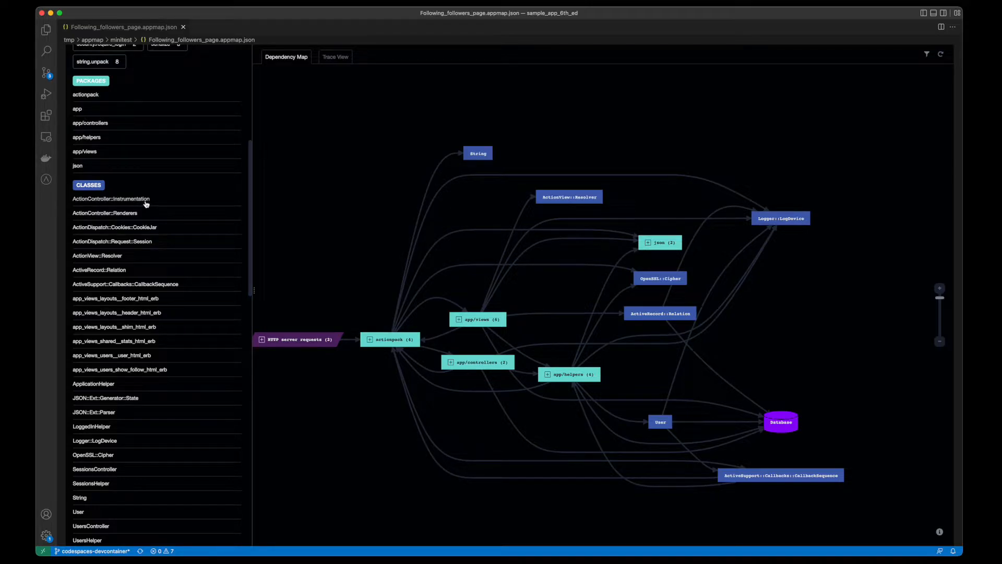
scroll("down", 3)
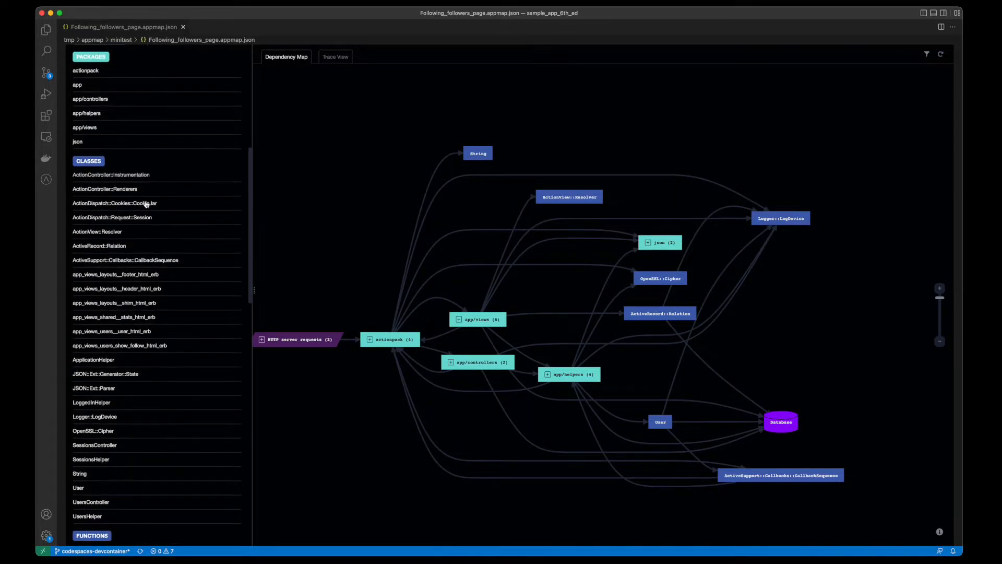
scroll("down", 3)
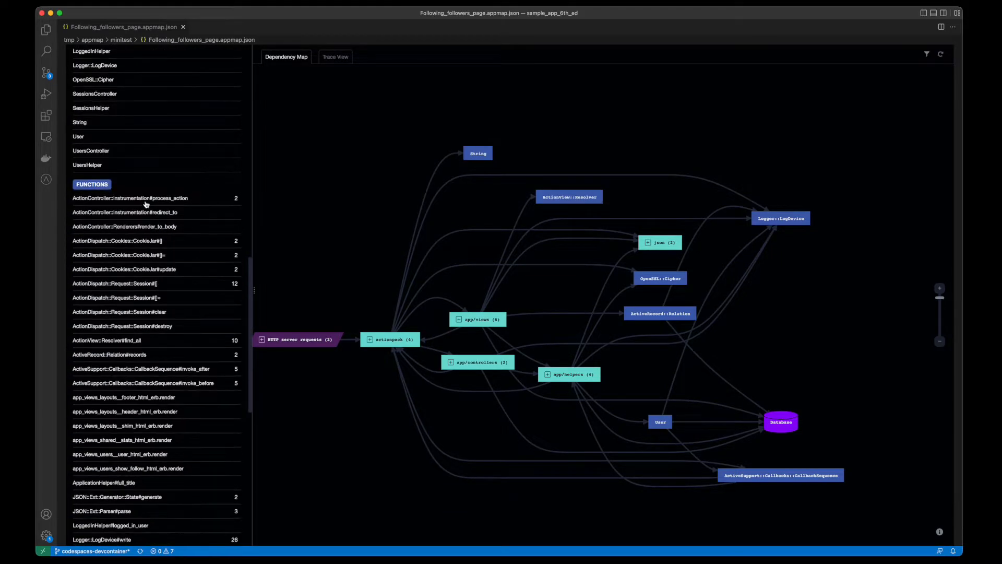
scroll("down", 3)
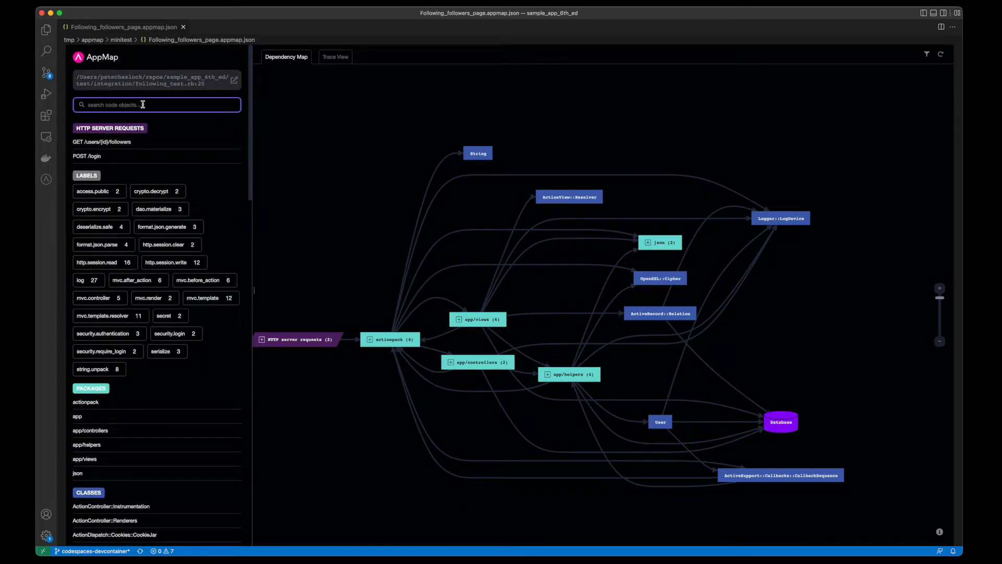
type("log")
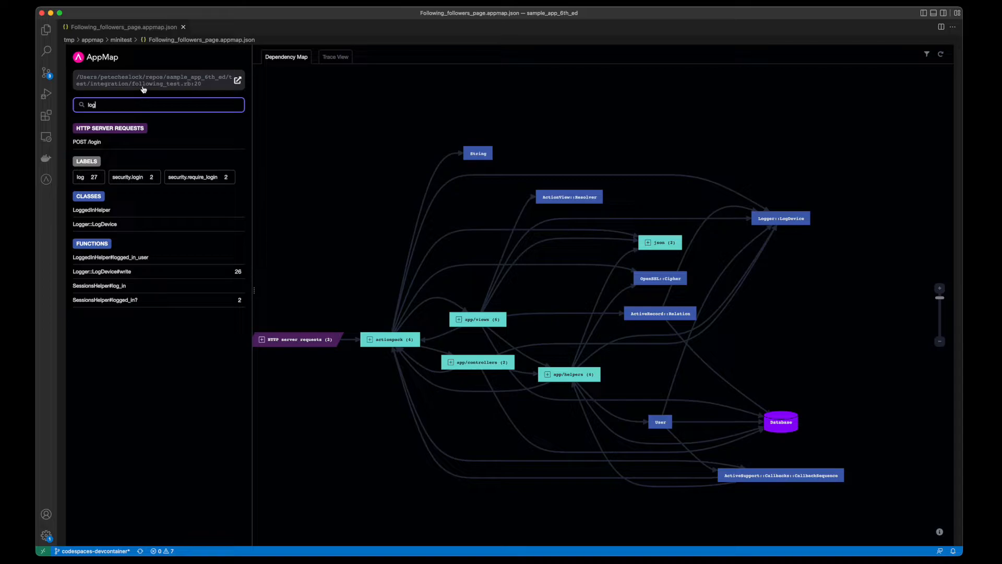
left_click(237, 80)
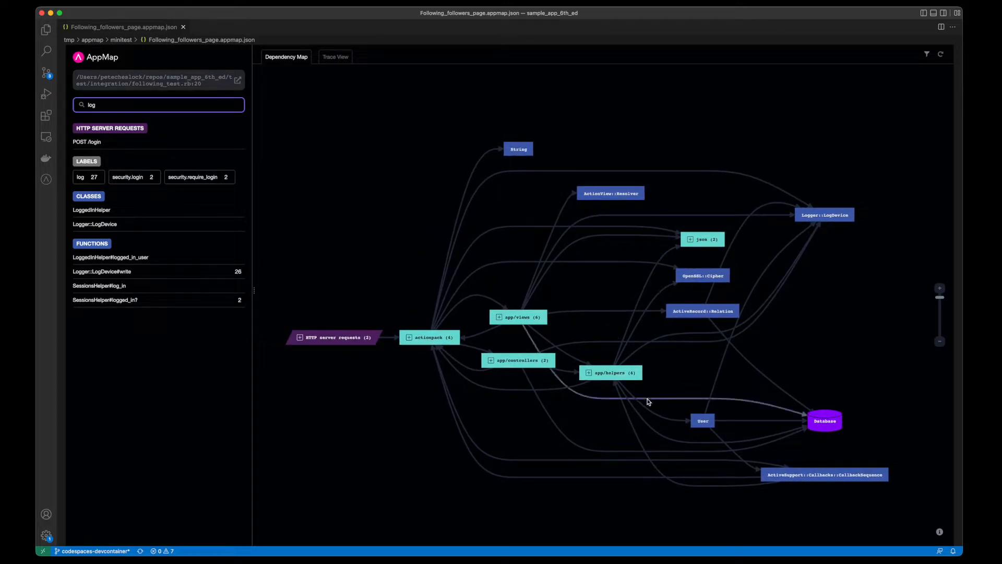
left_click(702, 421)
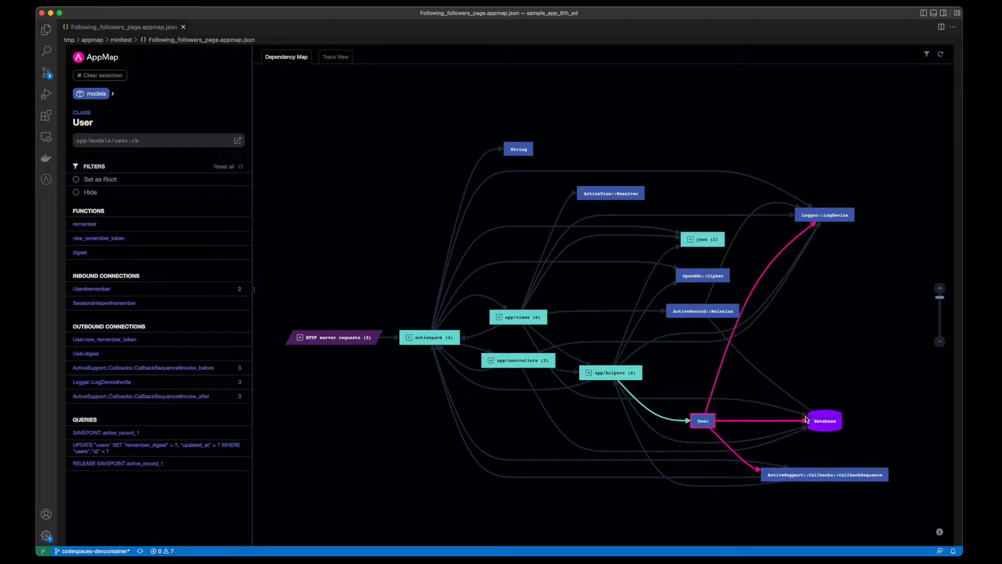
type("log")
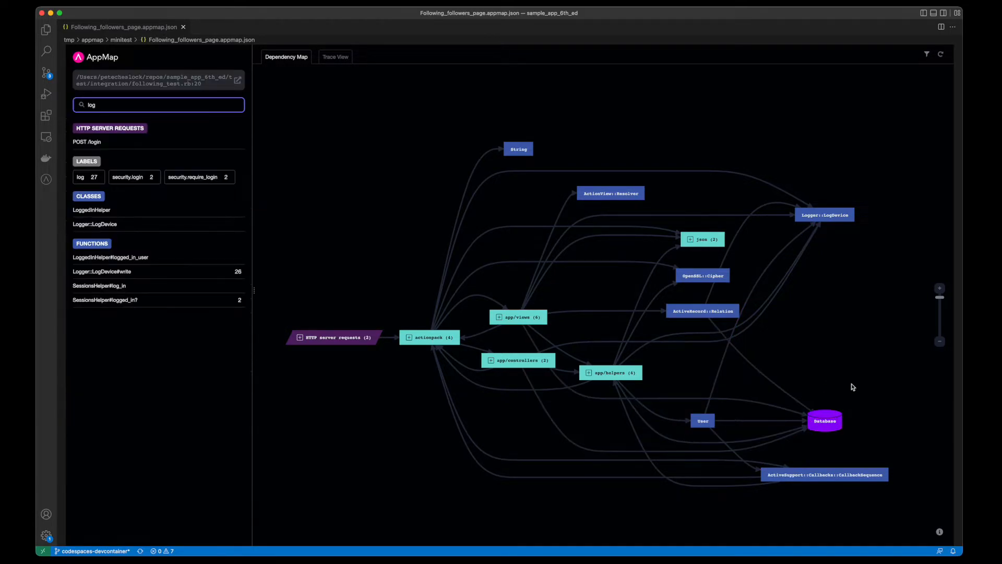
left_click(940, 532)
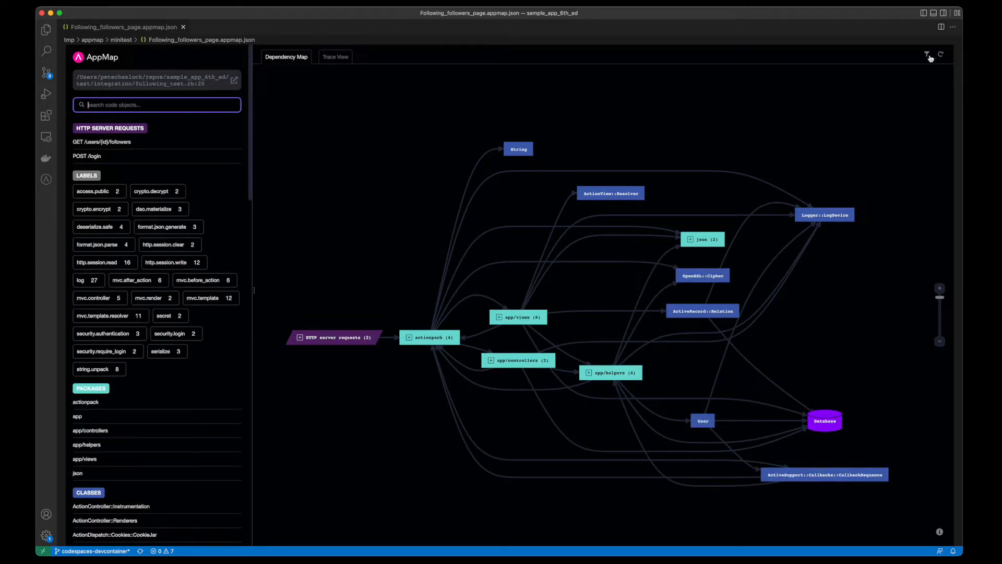
Filter the dependency map to hide unlabeled objects and names matching 'log'
left_click(927, 55)
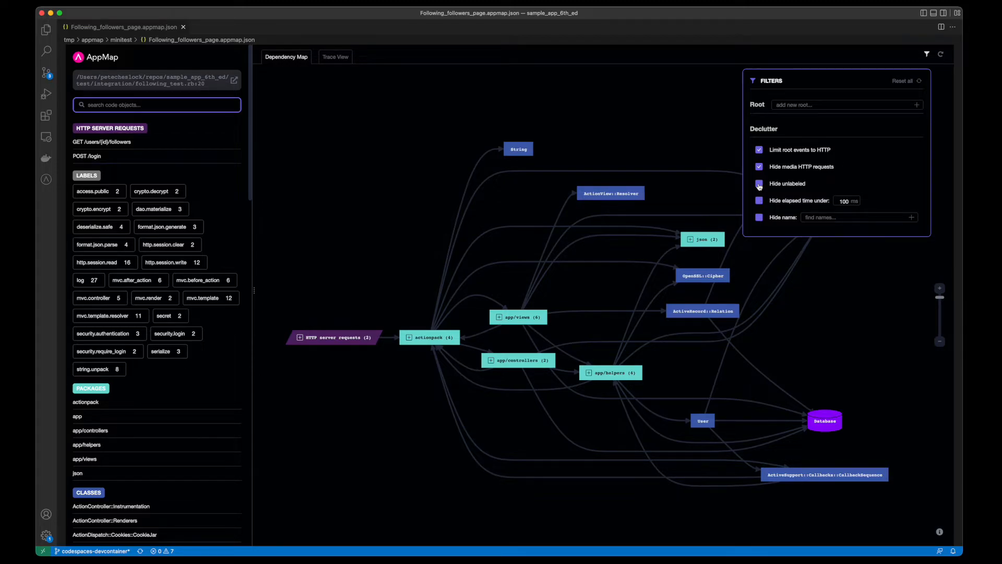
left_click(759, 183)
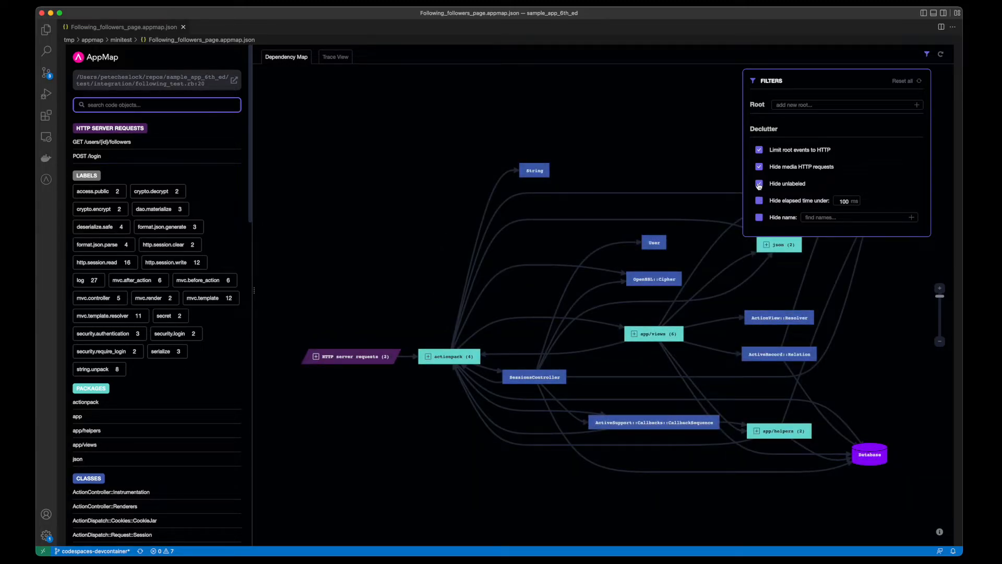
left_click(759, 183)
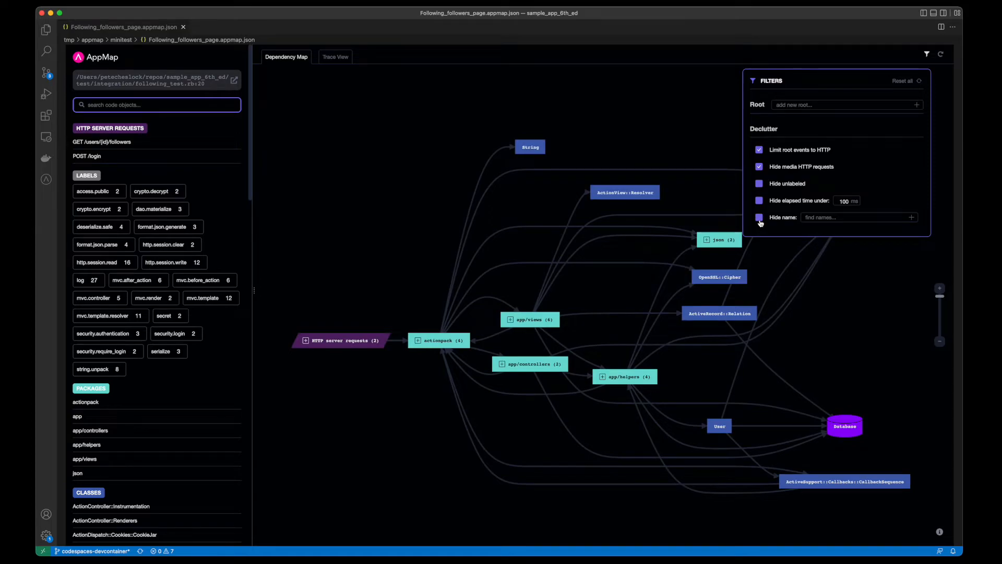
type("log")
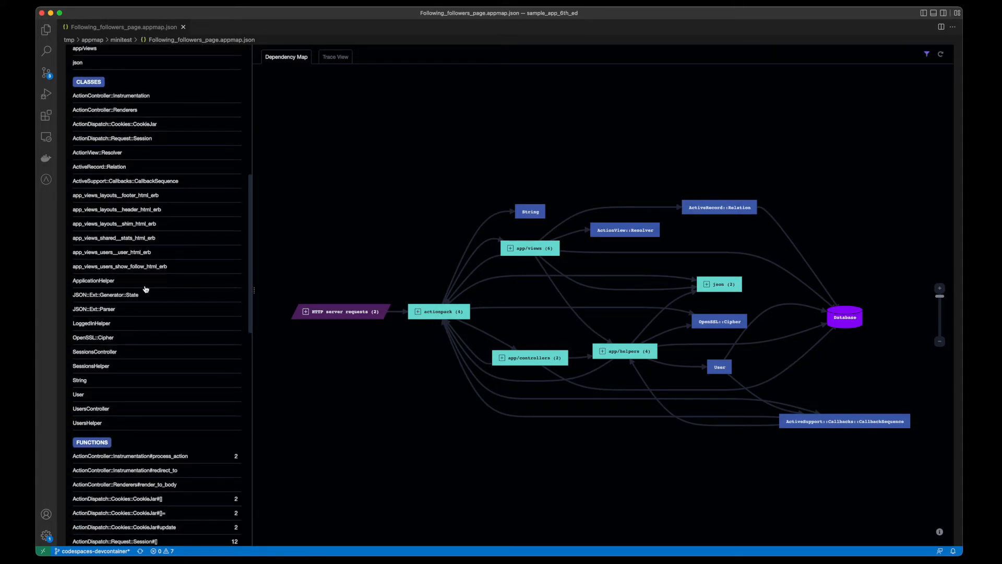
mouse_move(133, 266)
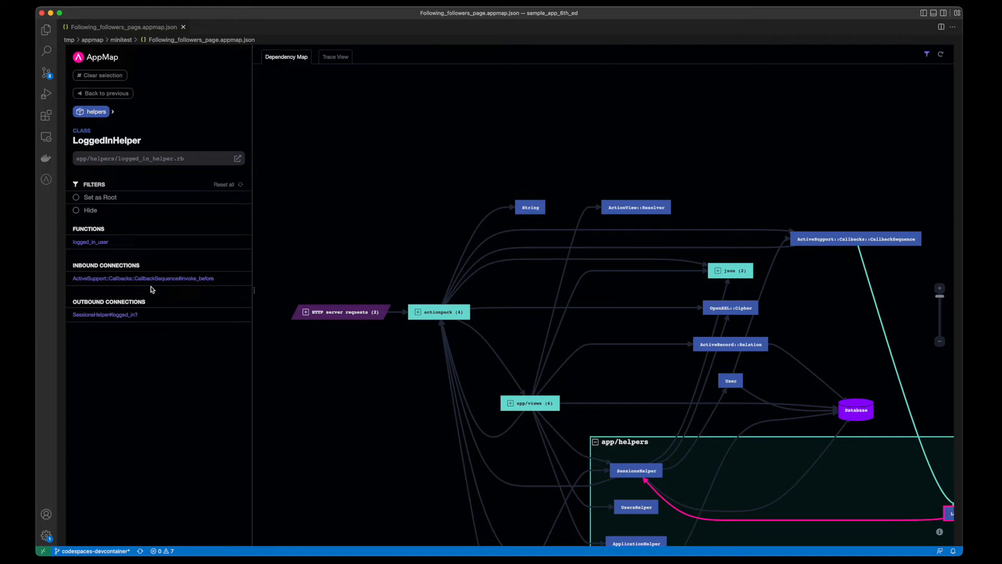
Open LoggedInHelper#logged_in_user and view its event in the Trace View
left_click(90, 241)
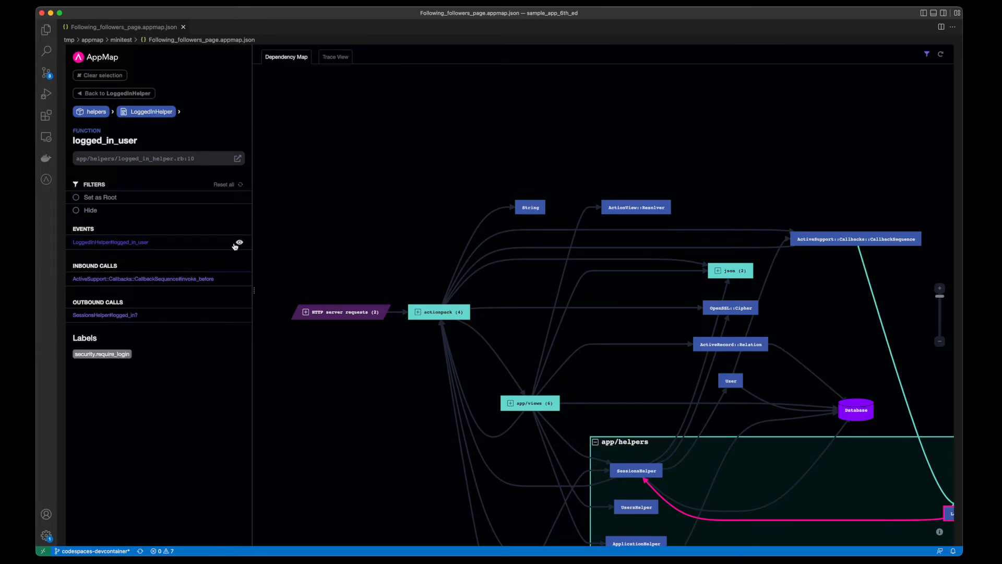
left_click(335, 57)
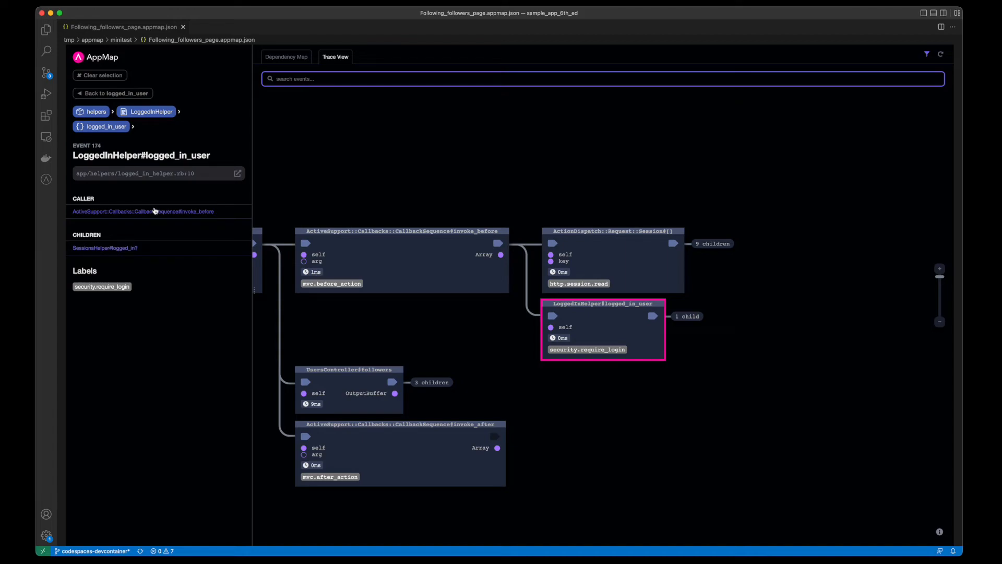
mouse_move(155, 216)
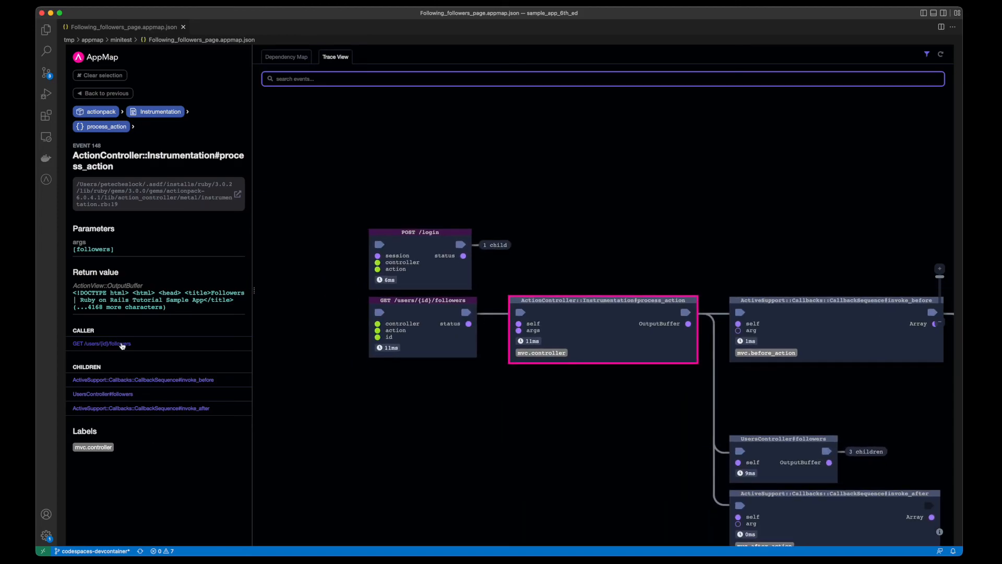
Jump to the calling GET /users/{id}/followers request event in Trace View
left_click(422, 300)
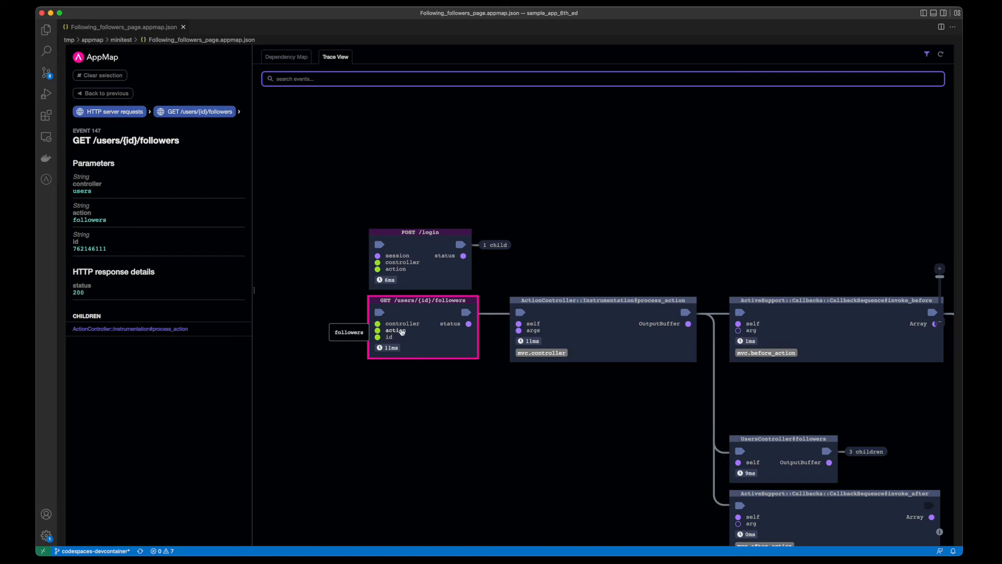
mouse_move(457, 326)
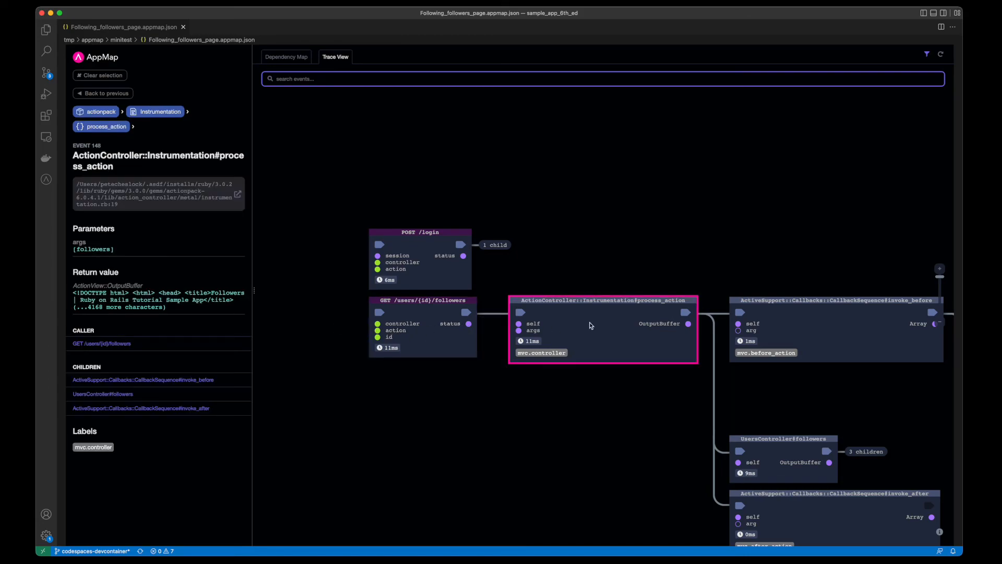
mouse_move(533, 331)
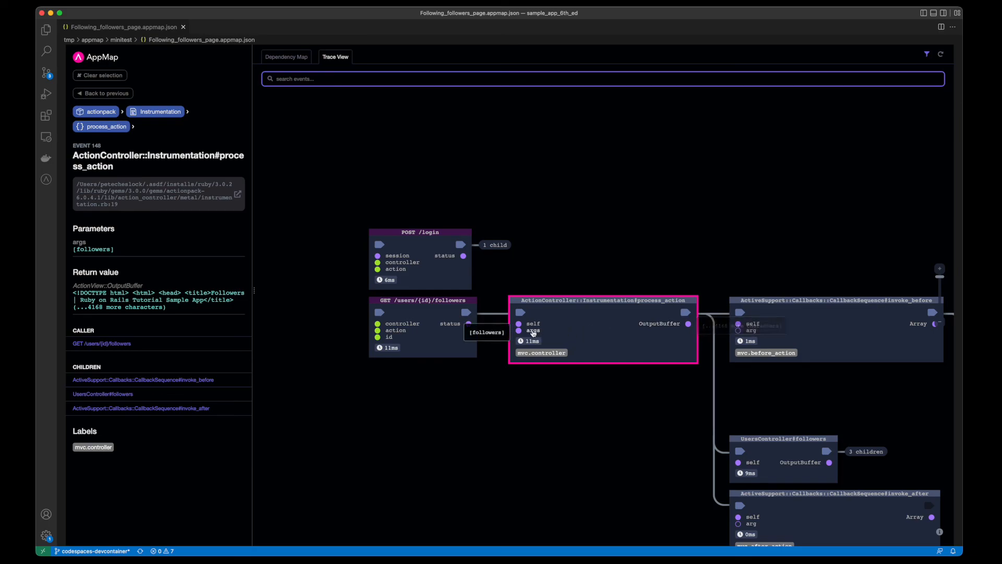